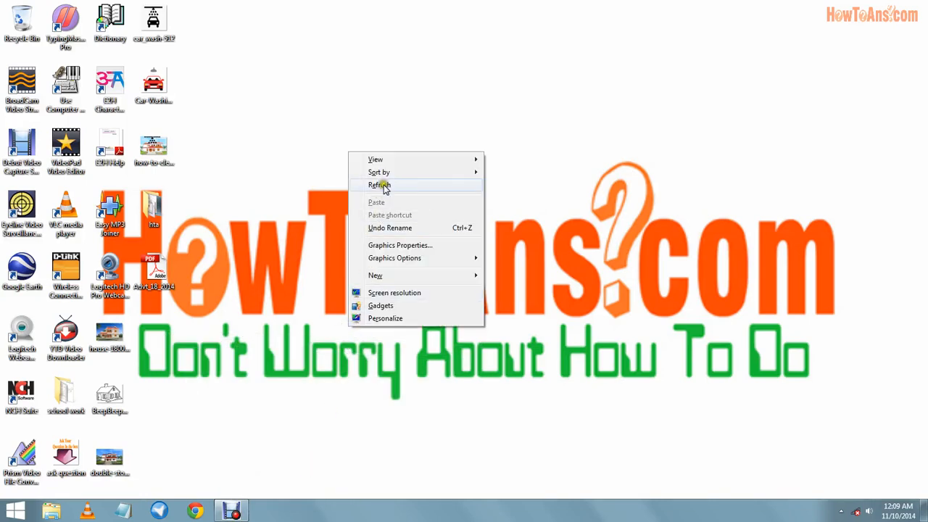
Refresh the desktop and bring up the Start menu.
left_click(380, 186)
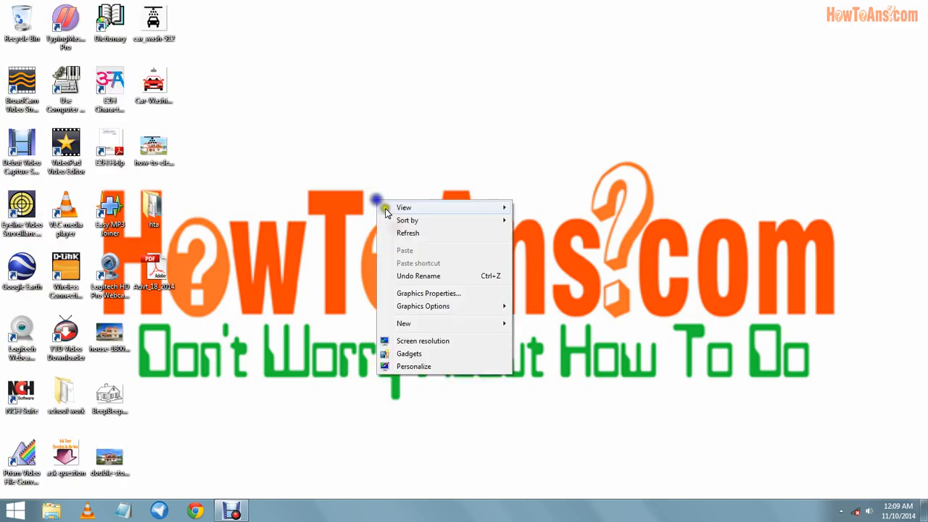
left_click(11, 512)
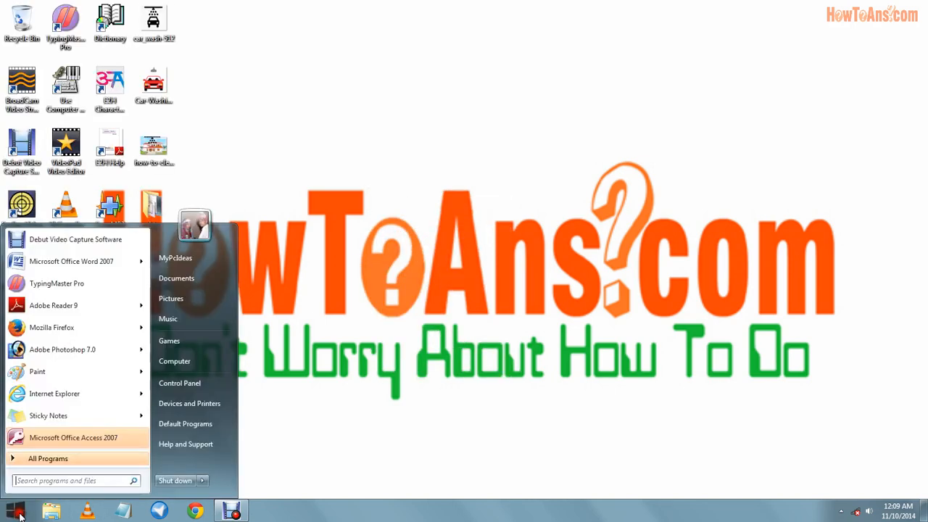
Browse drive H: to Software of and prosessesors > Games > Short Games.
left_click(175, 361)
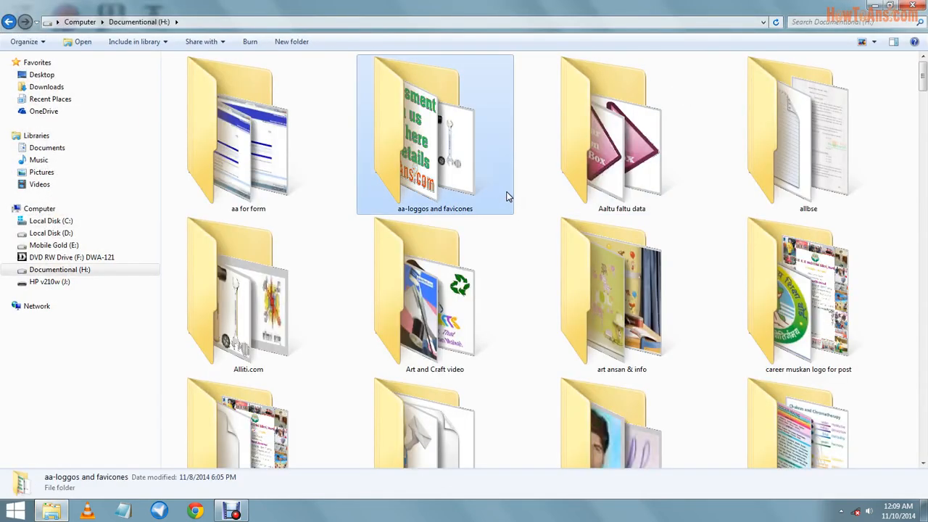
scroll("down", 3)
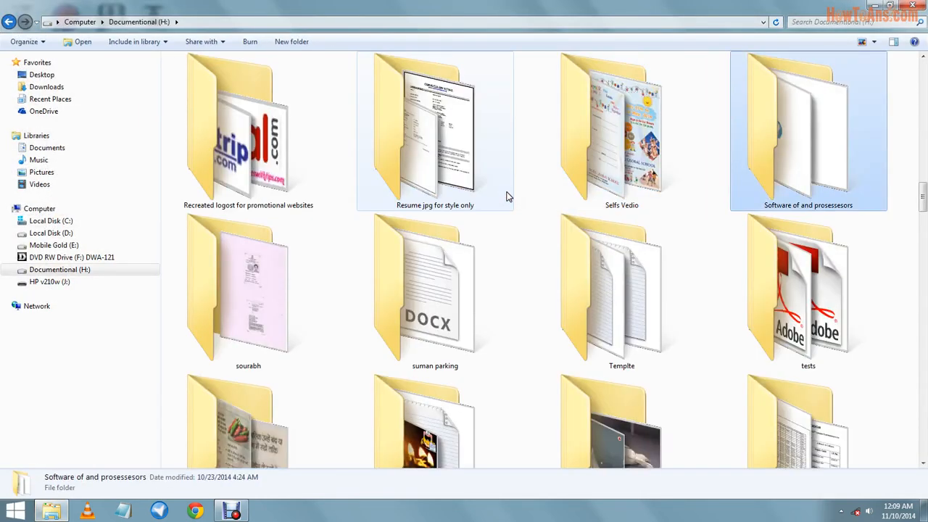
double_click(807, 130)
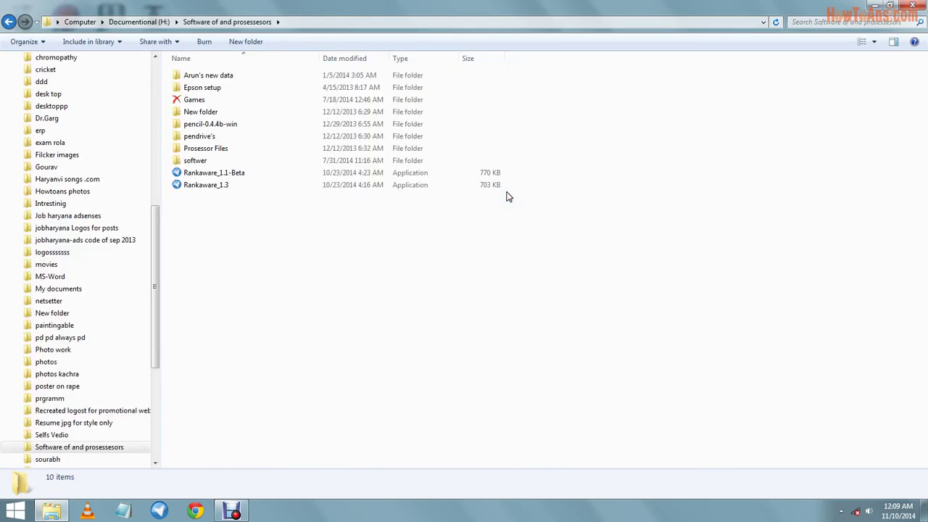
left_click(194, 99)
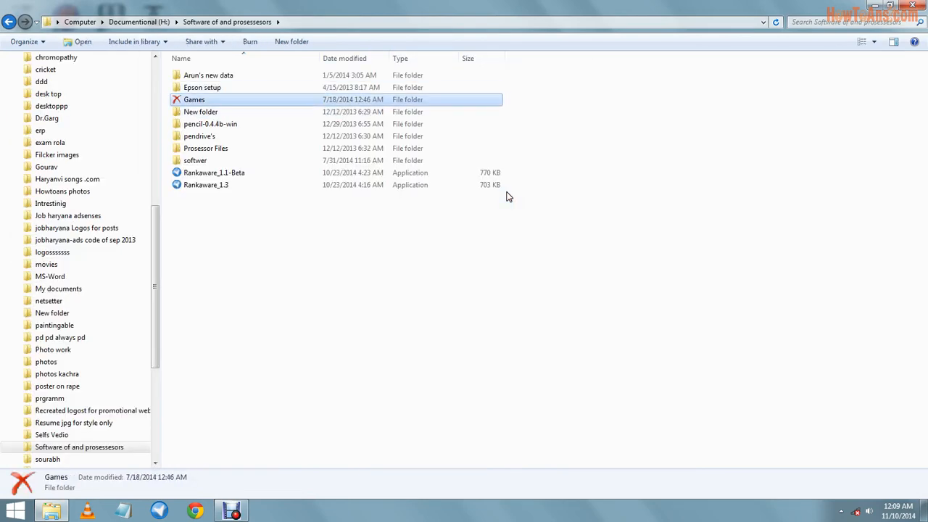
double_click(193, 99)
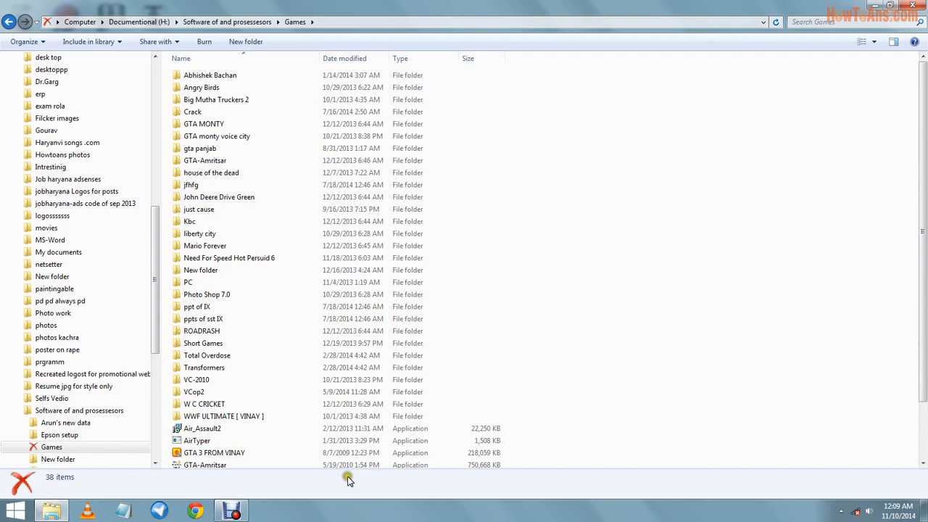
double_click(203, 343)
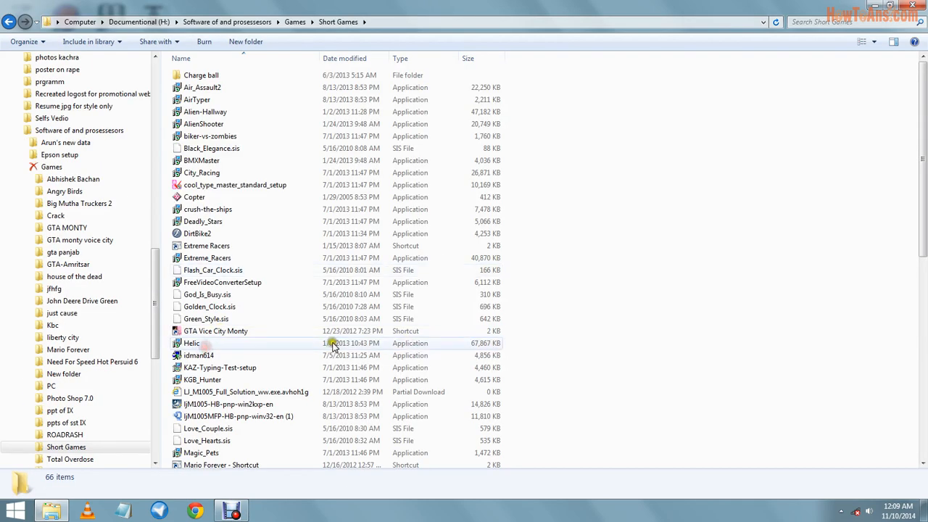
mouse_move(187, 189)
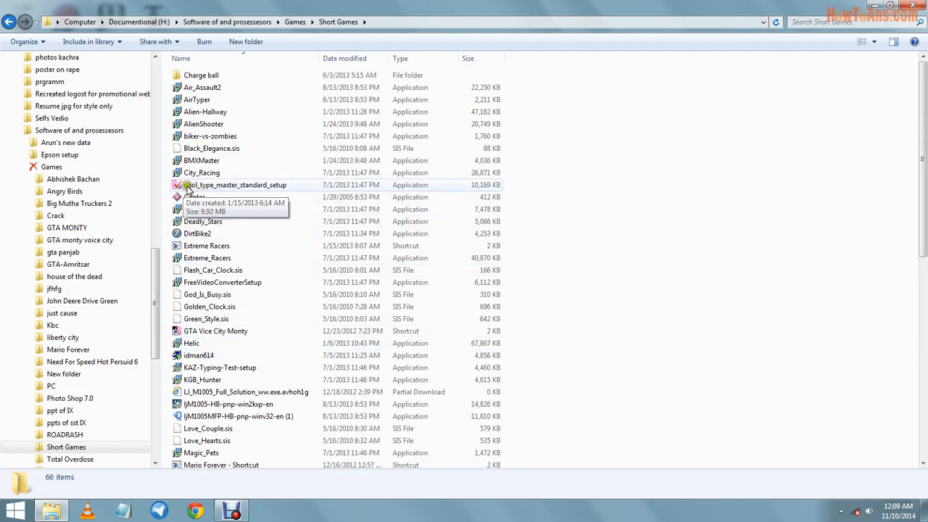
mouse_move(202, 185)
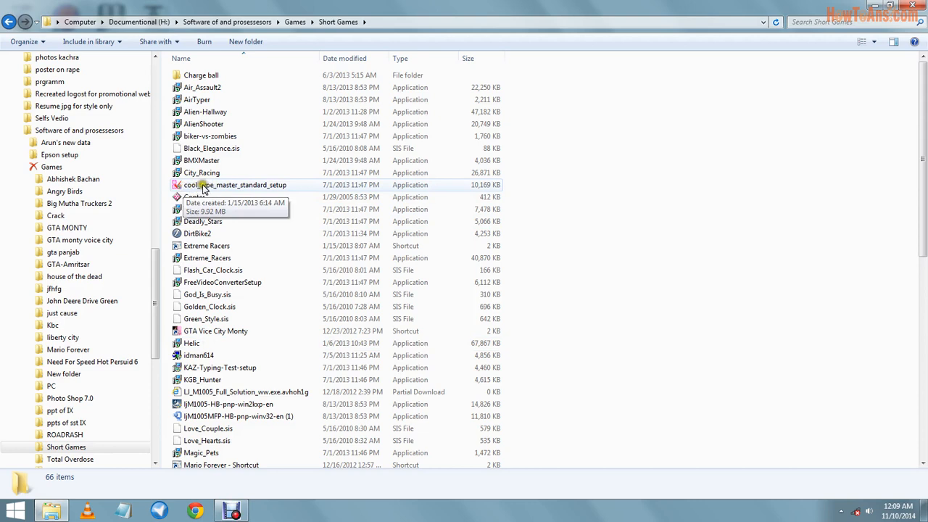
left_click(236, 184)
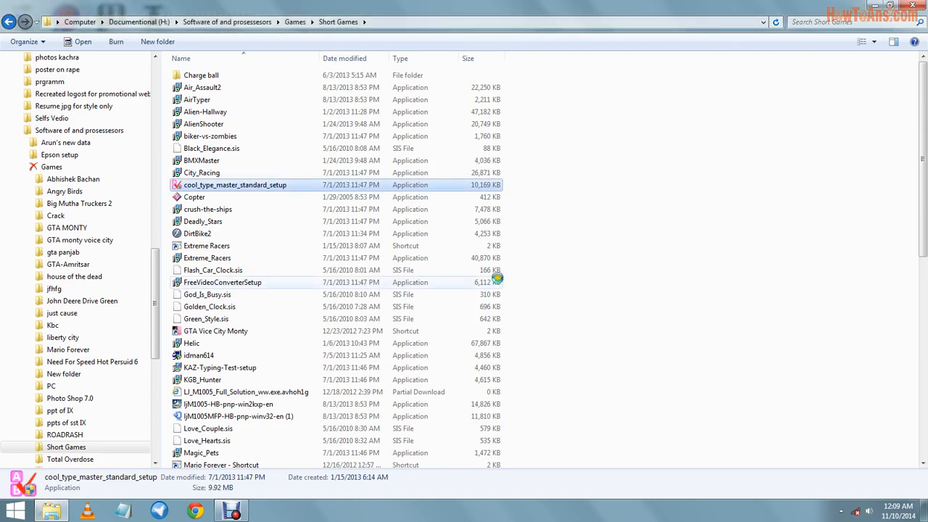
Install Cool Type Master with the default shortcut folder and launch it on finish.
double_click(235, 184)
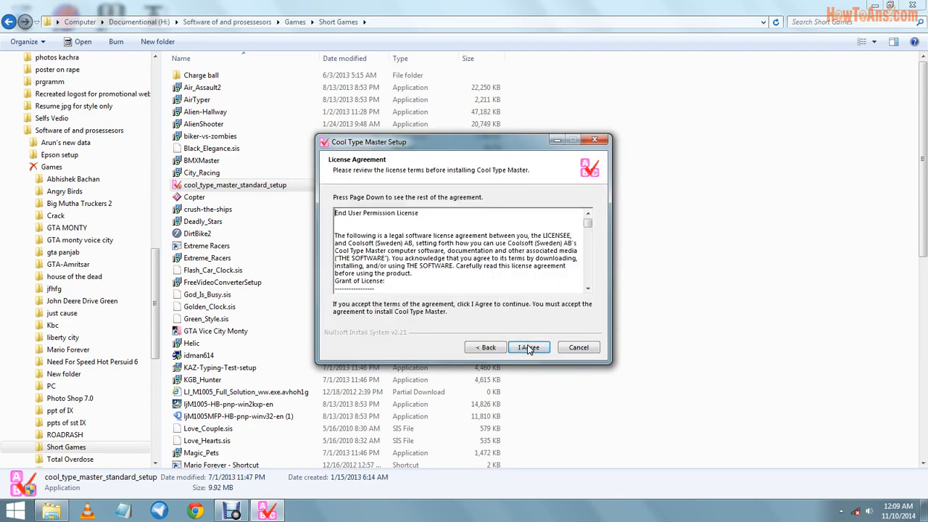
left_click(529, 347)
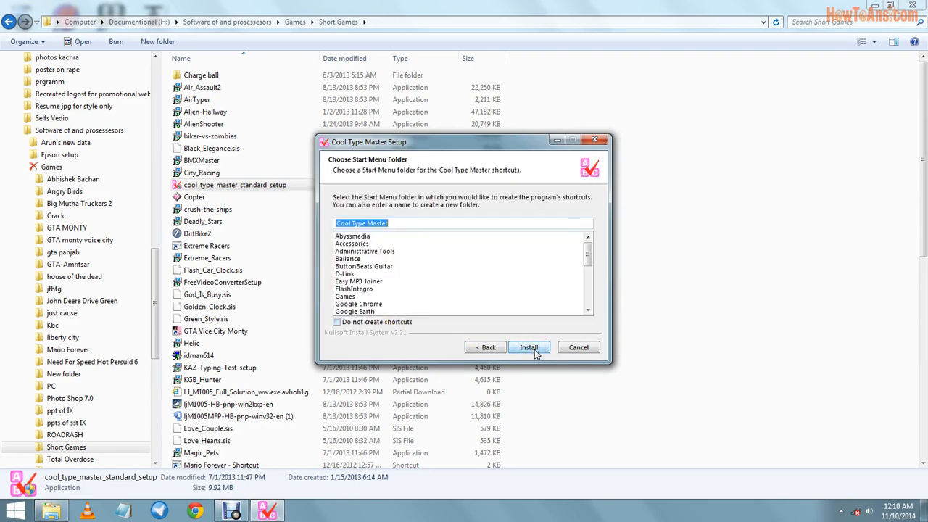
left_click(529, 347)
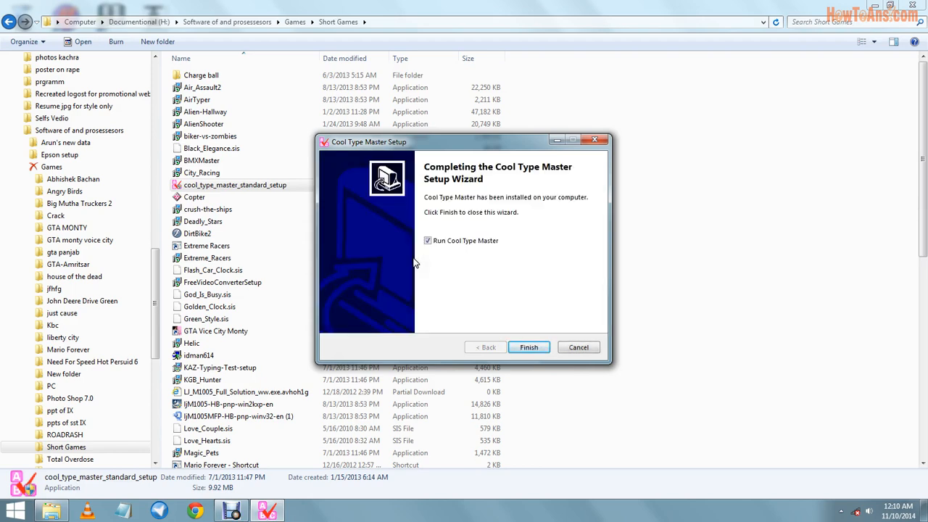
left_click(528, 348)
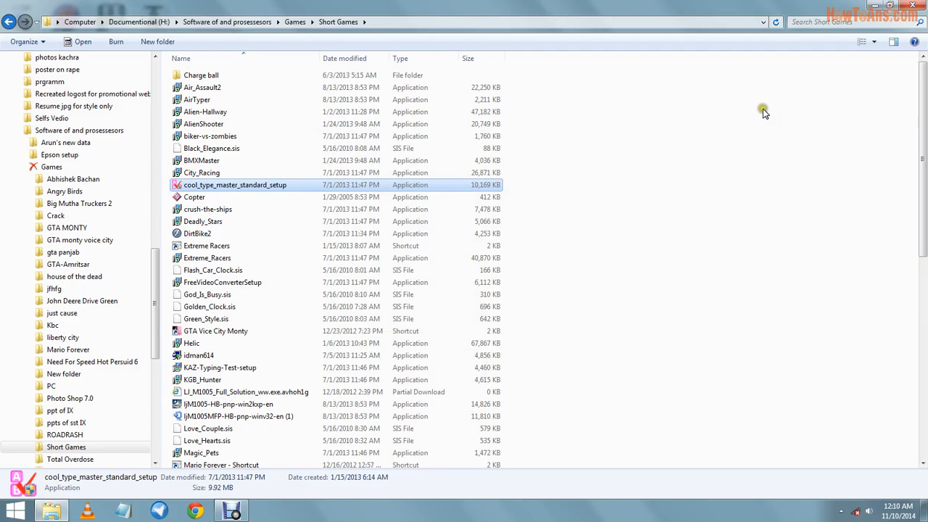
Enter the new user name 'Howtoans' in the Cool Type Master login dialog.
double_click(233, 184)
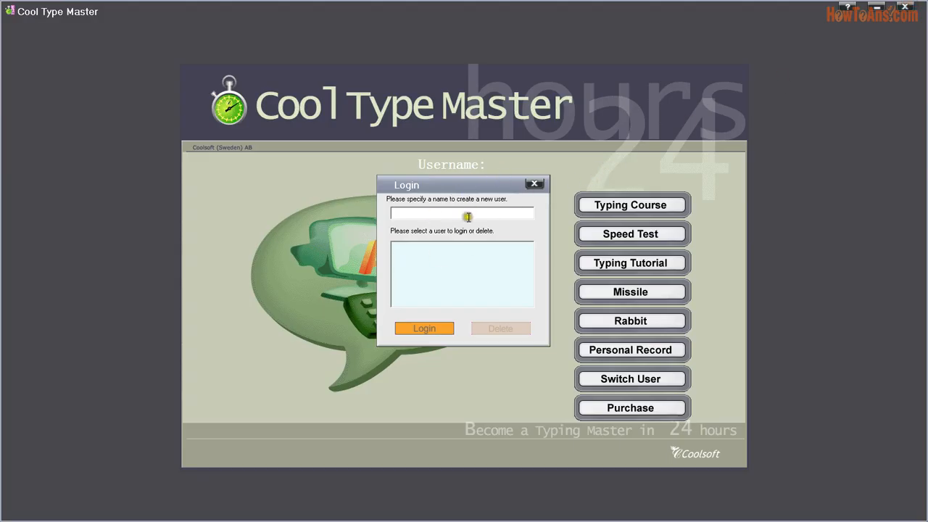
mouse_move(447, 209)
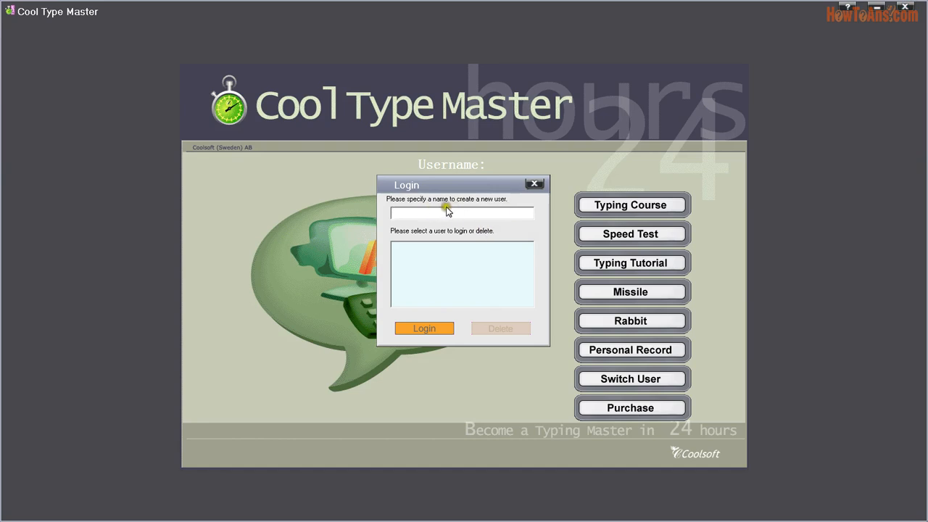
left_click(462, 212)
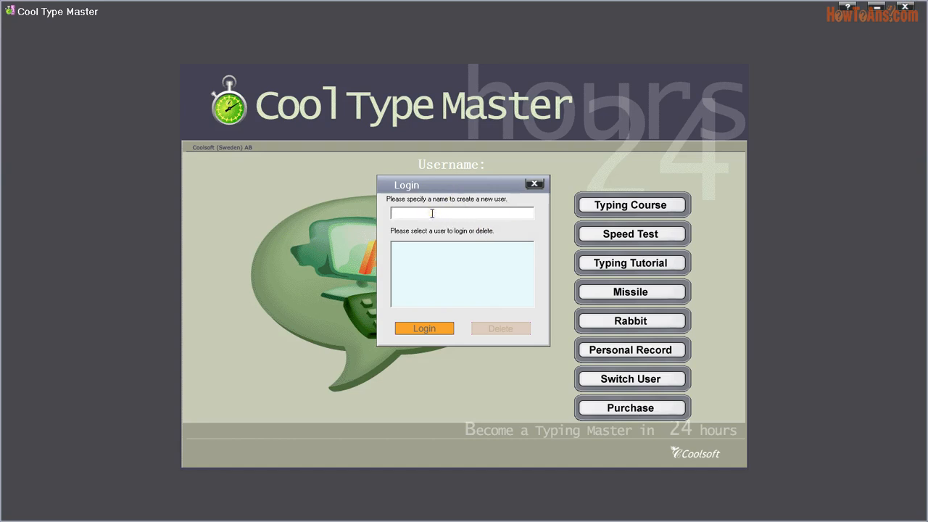
type("Howt")
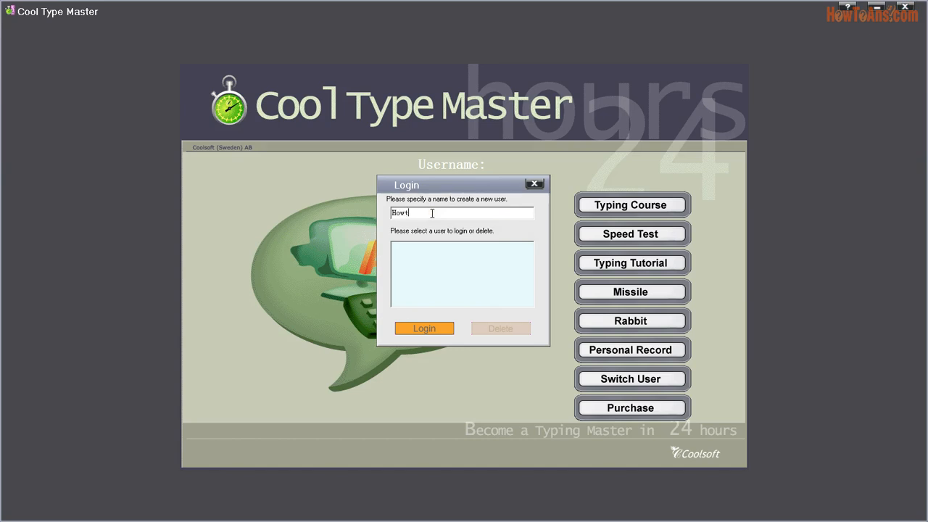
type("oans")
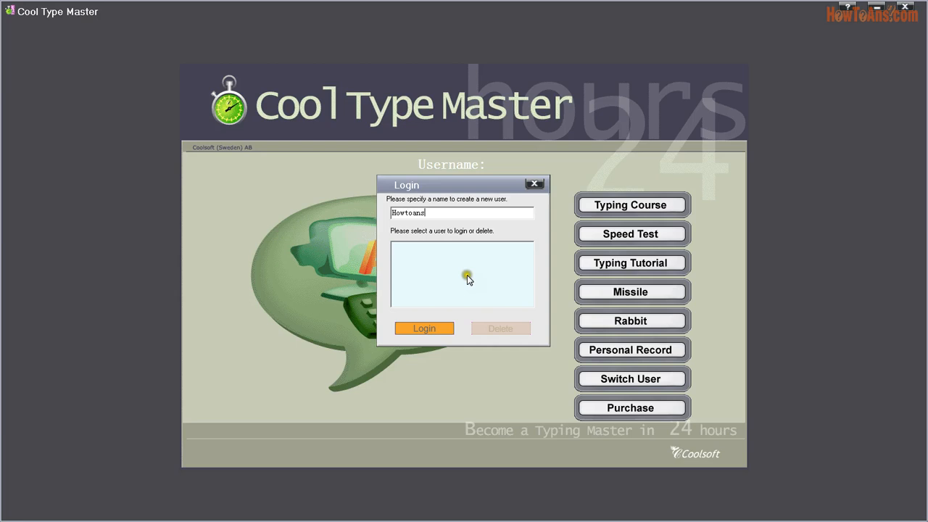
Log in as Howtoans, open the Speed Test, then close the window.
left_click(425, 327)
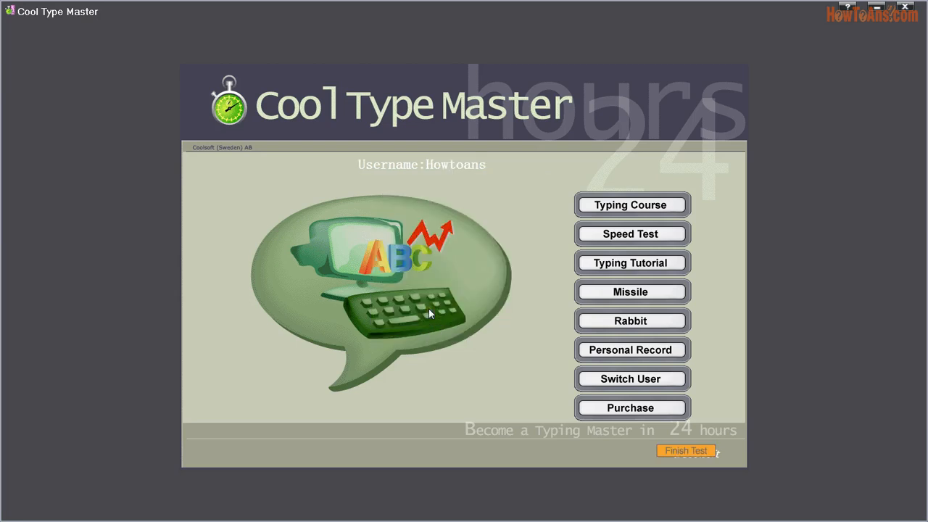
left_click(631, 233)
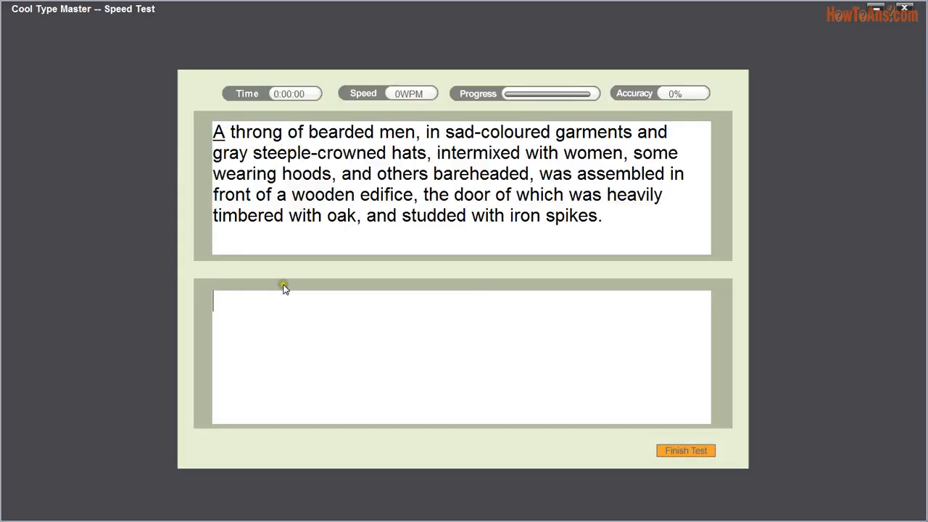
left_click(904, 8)
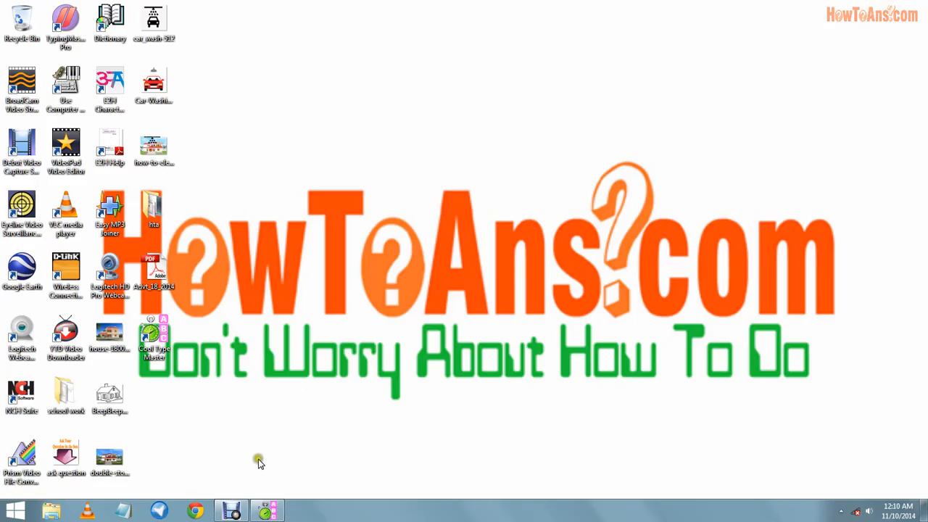
mouse_move(294, 299)
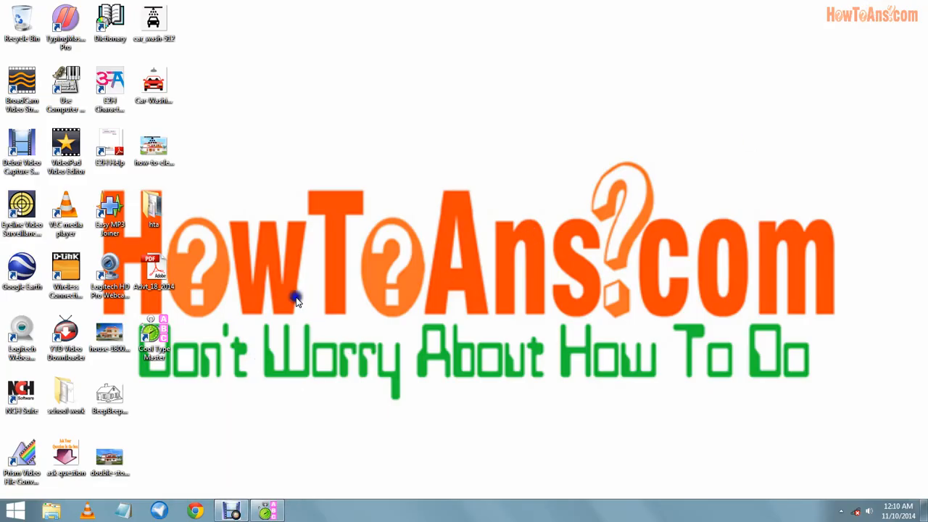
mouse_move(325, 335)
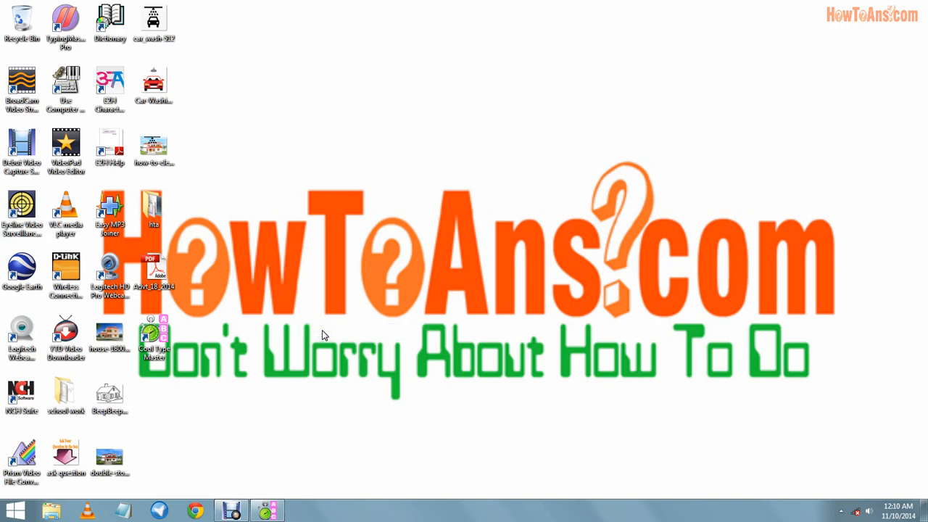